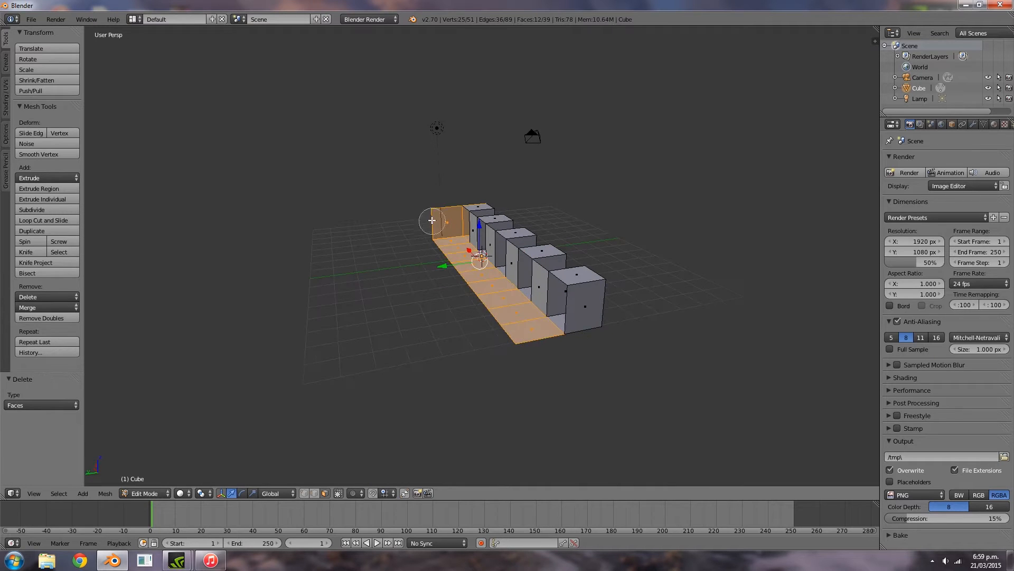
Step: Leave Edit Mode on the notched platform and show its hazard-stripe texture settings from a top view
key("Tab")
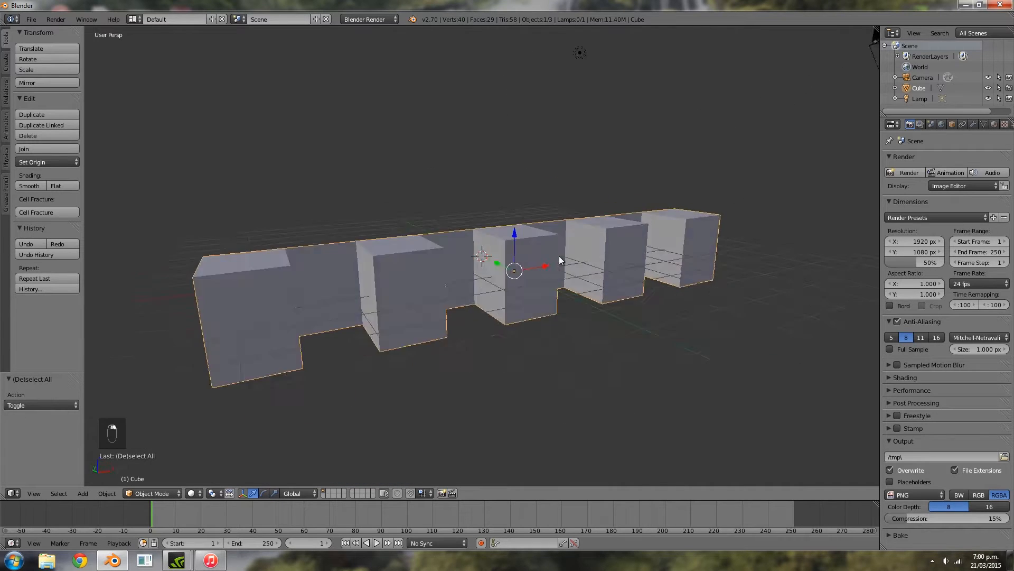
left_click(996, 124)
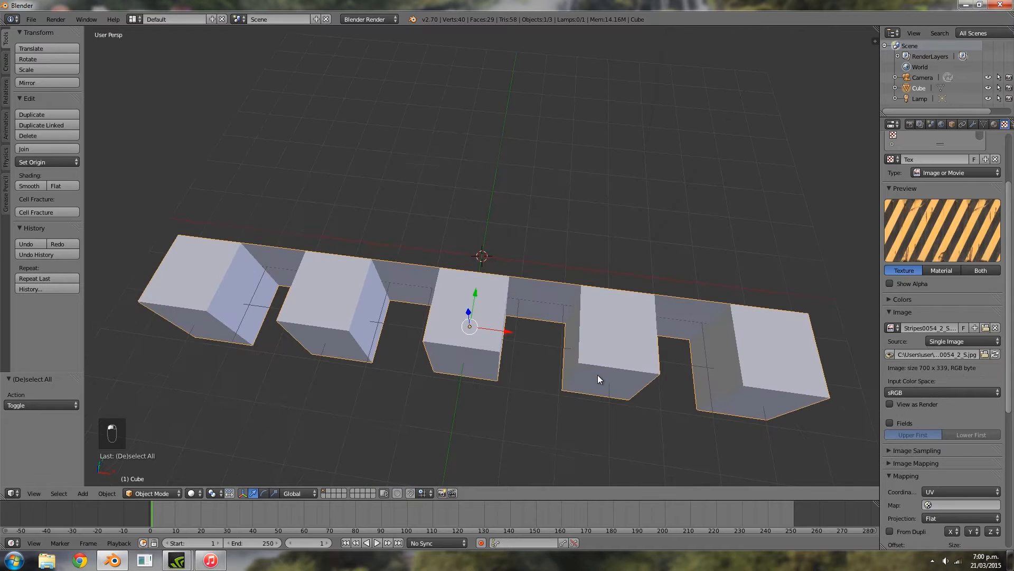
key("Tab")
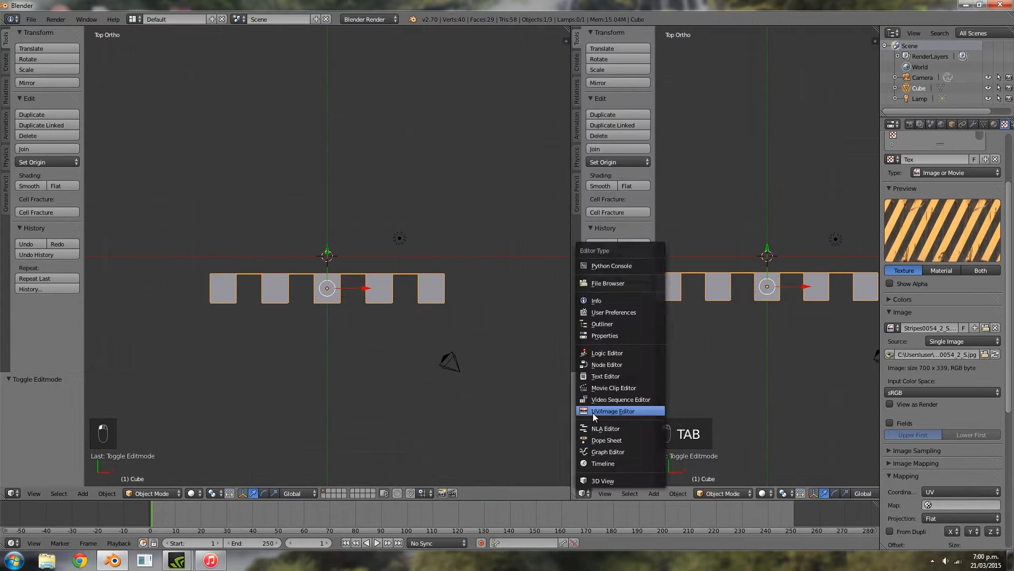
Step: Set the second area to the UV/Image Editor showing the stripes image with the platform's UVs
left_click(611, 411)
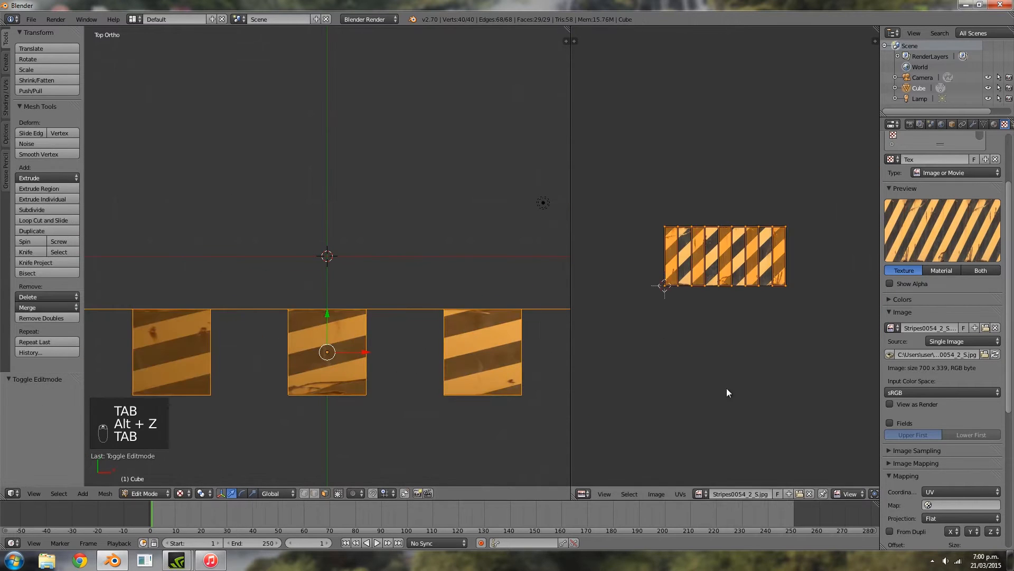
key("Tab")
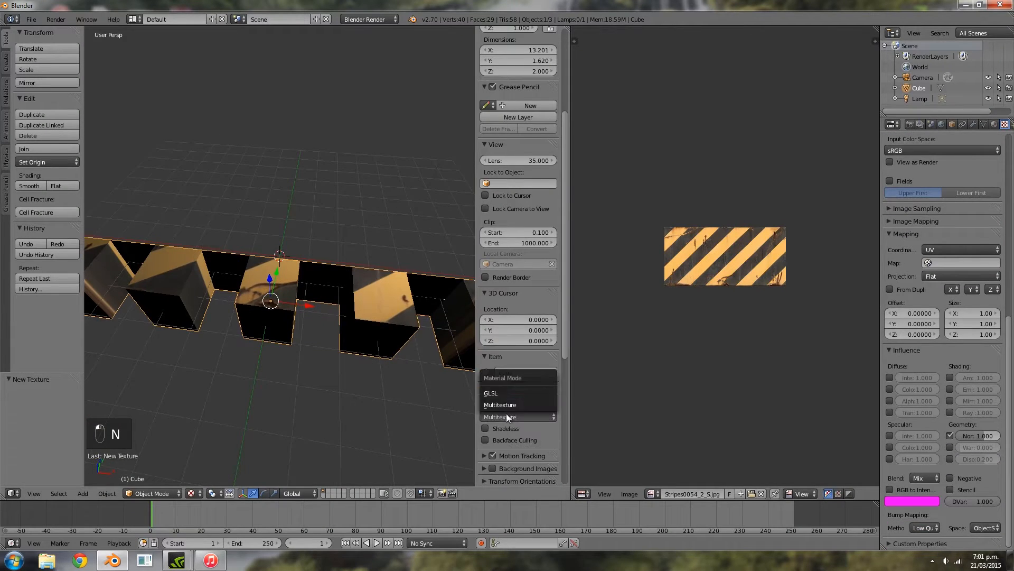
Step: Switch viewport shading to GLSL and select the empty Texture.001 slot on the platform
left_click(490, 393)
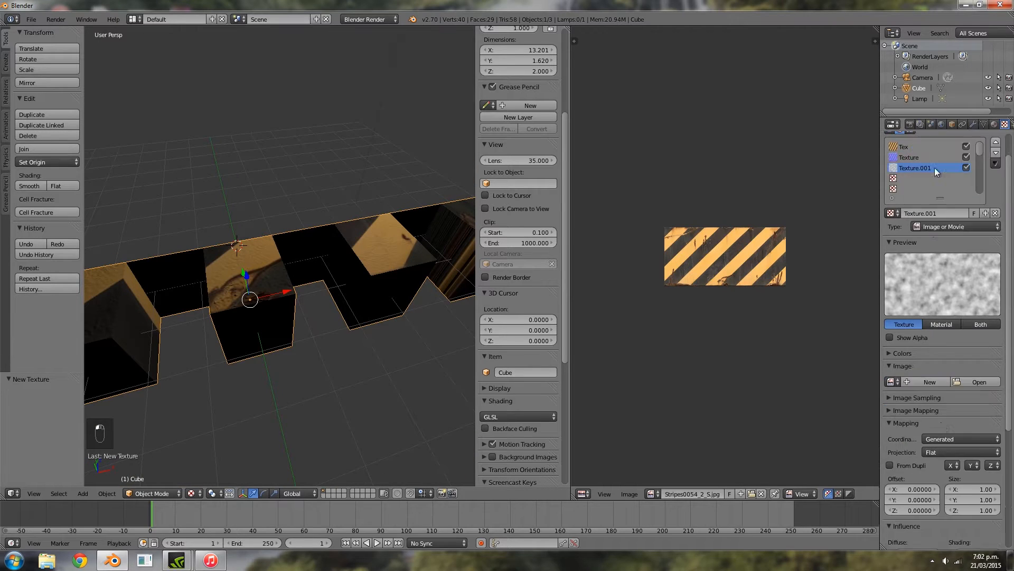
left_click(980, 381)
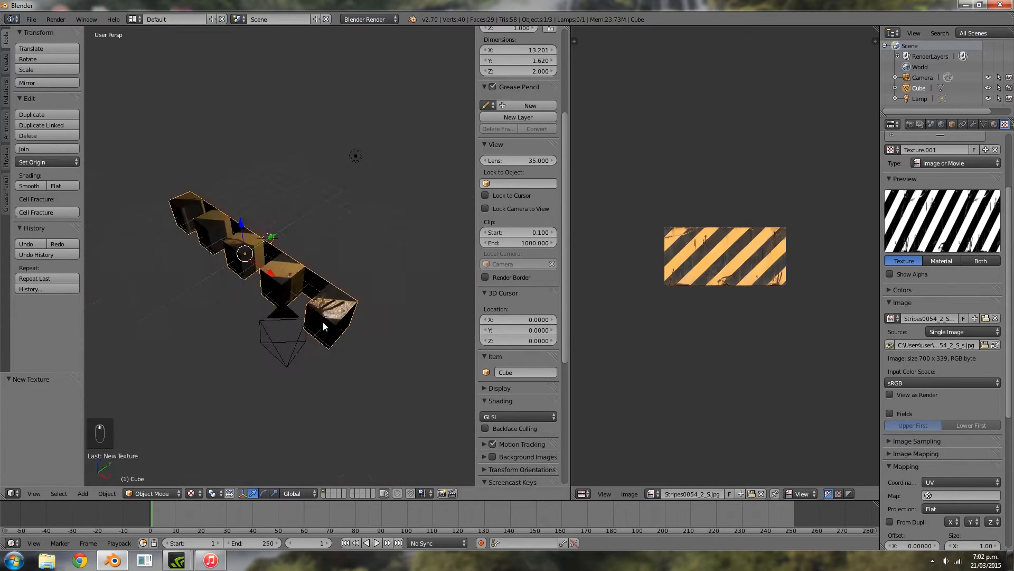
key("Tab")
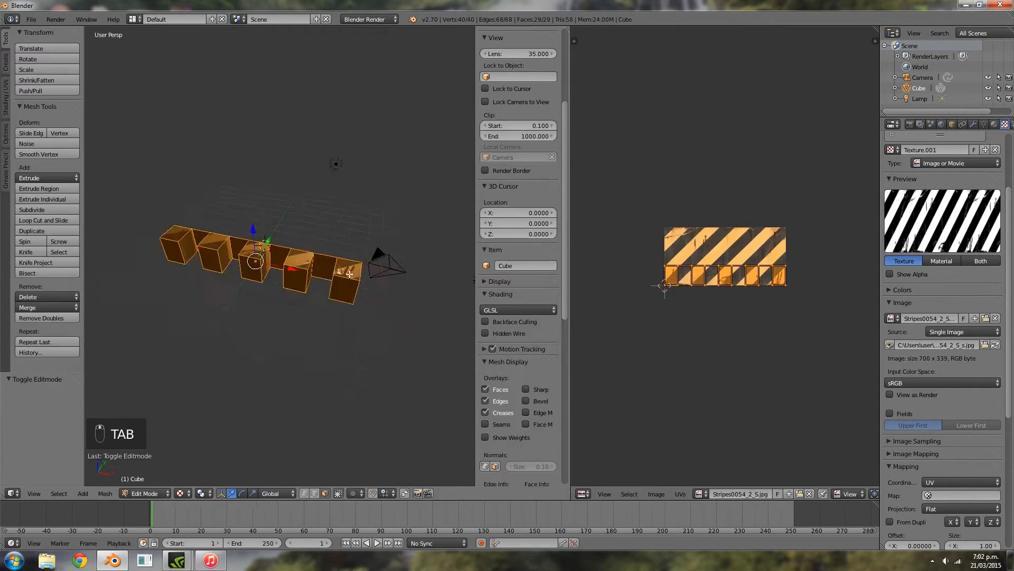
key("Tab")
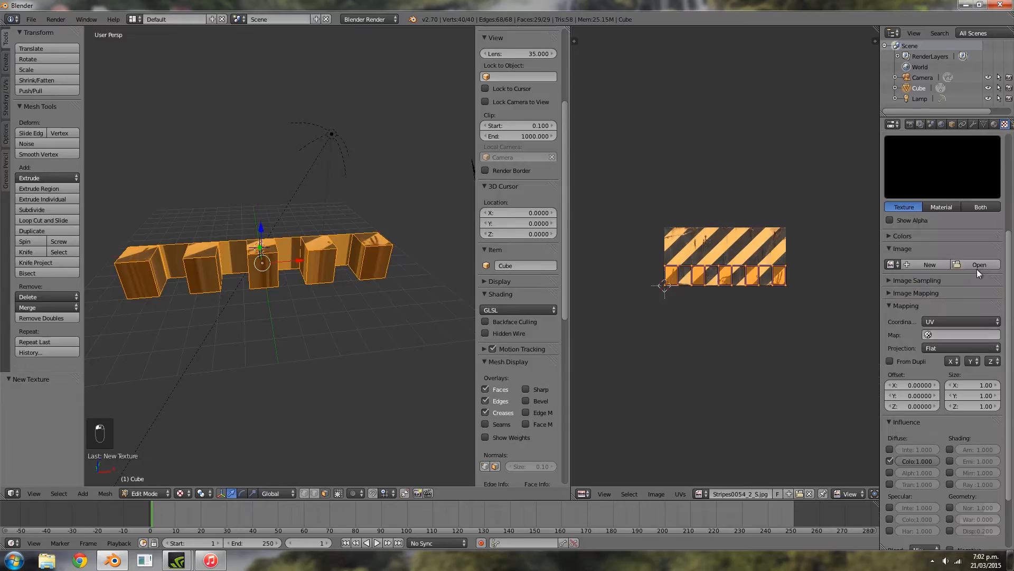
Step: Browse from the C drive back to the Downloads folder in the image file browser
left_click(978, 264)
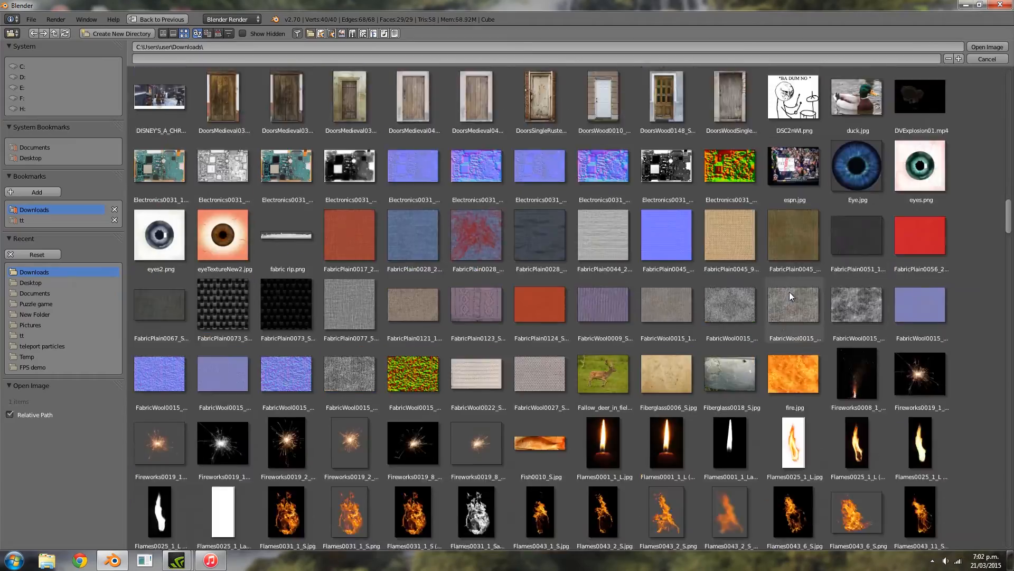
scroll("down", 3)
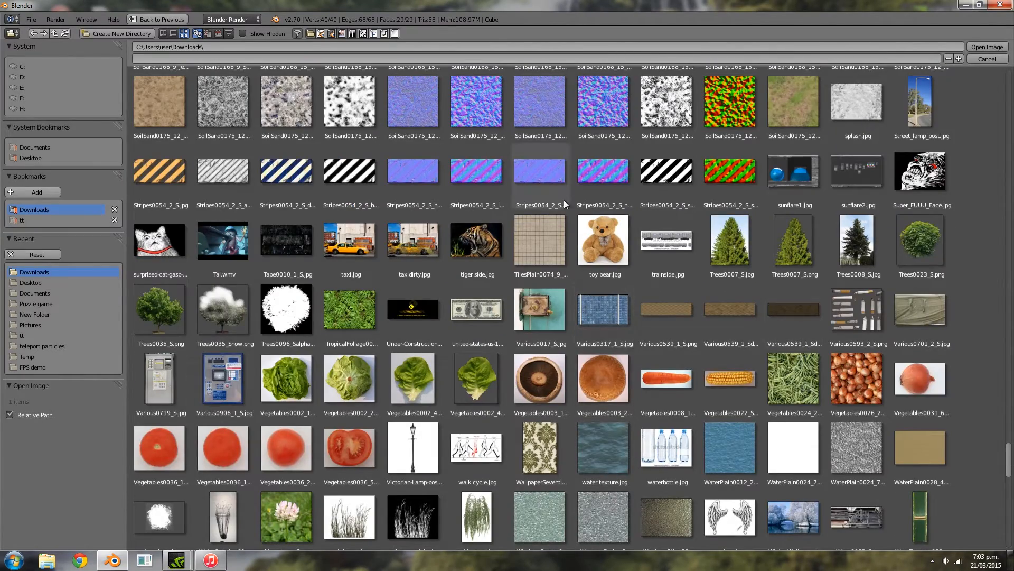
left_click(21, 65)
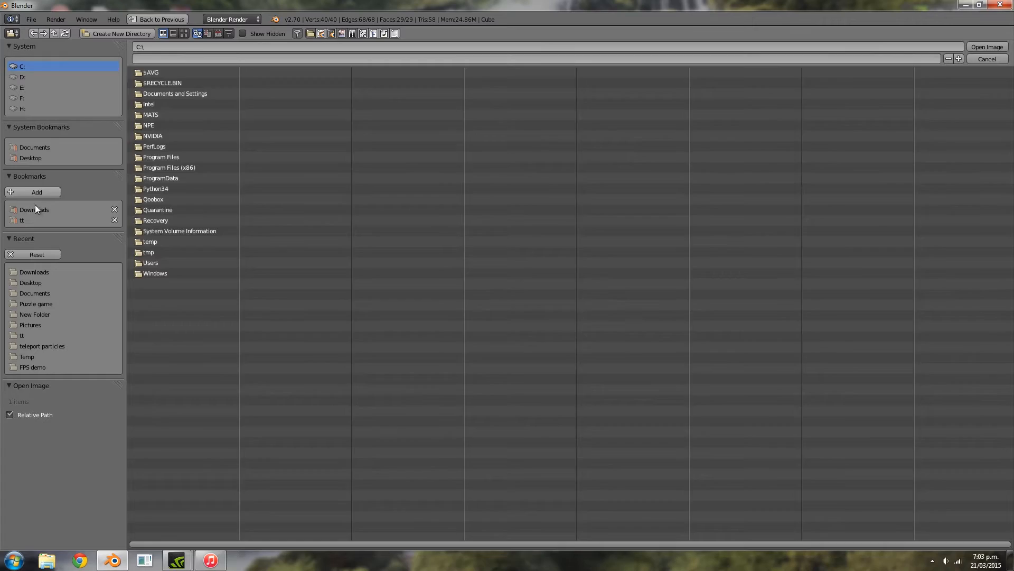
left_click(34, 209)
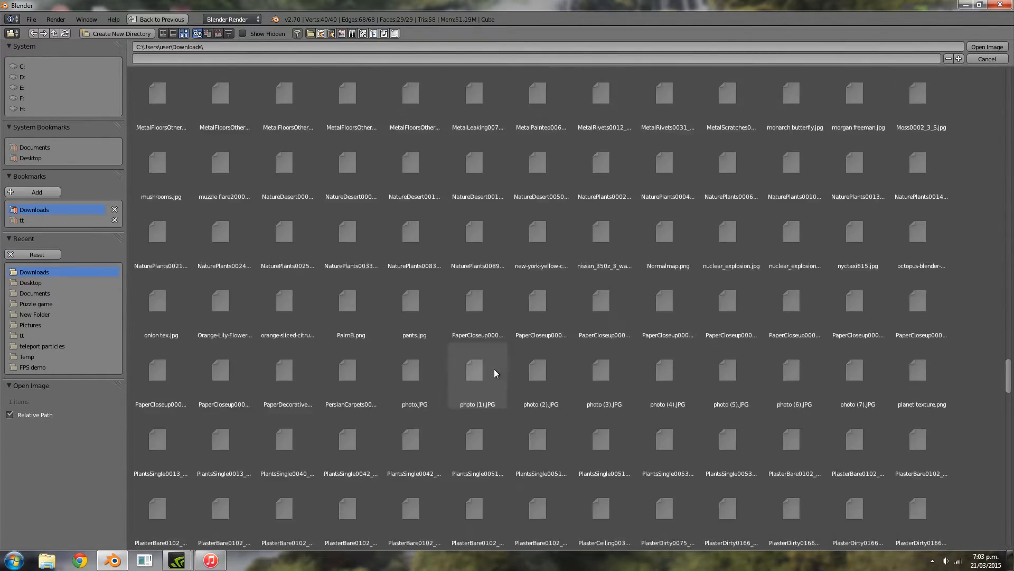
left_click(287, 356)
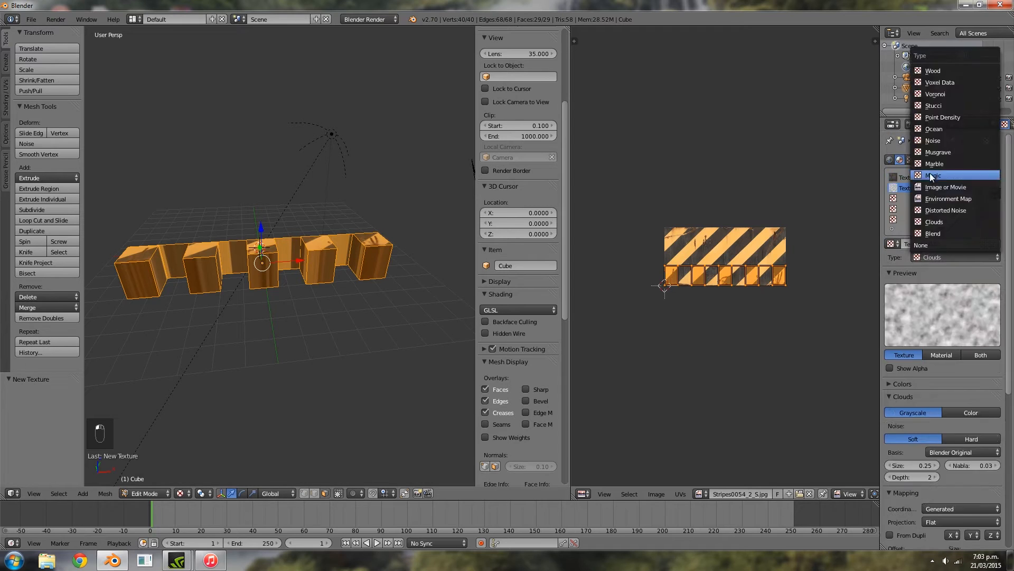
Step: Make the slot an Image or Movie texture and load RustMixed0080_1_S_n.jpg into it
left_click(947, 187)
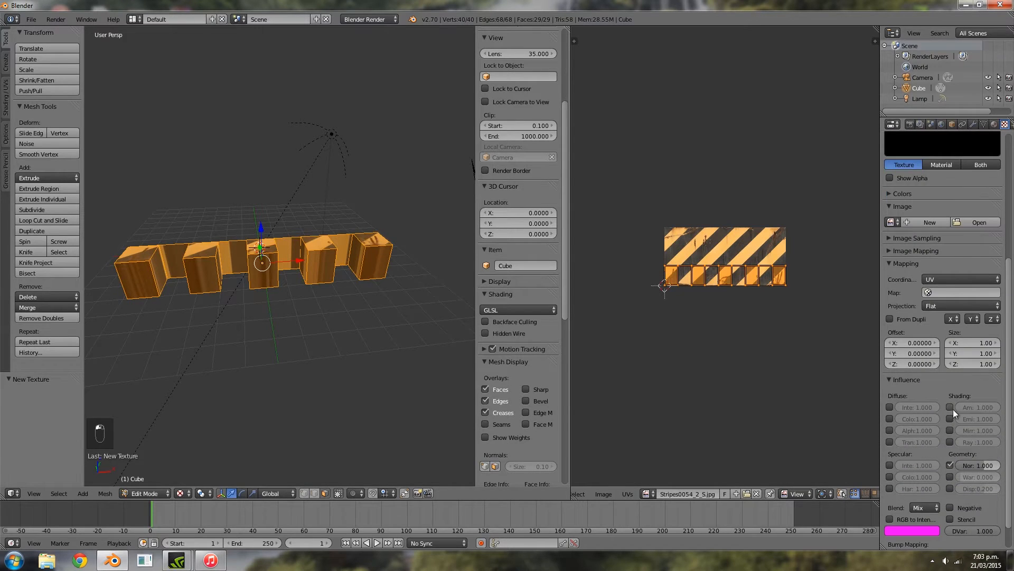
left_click(978, 222)
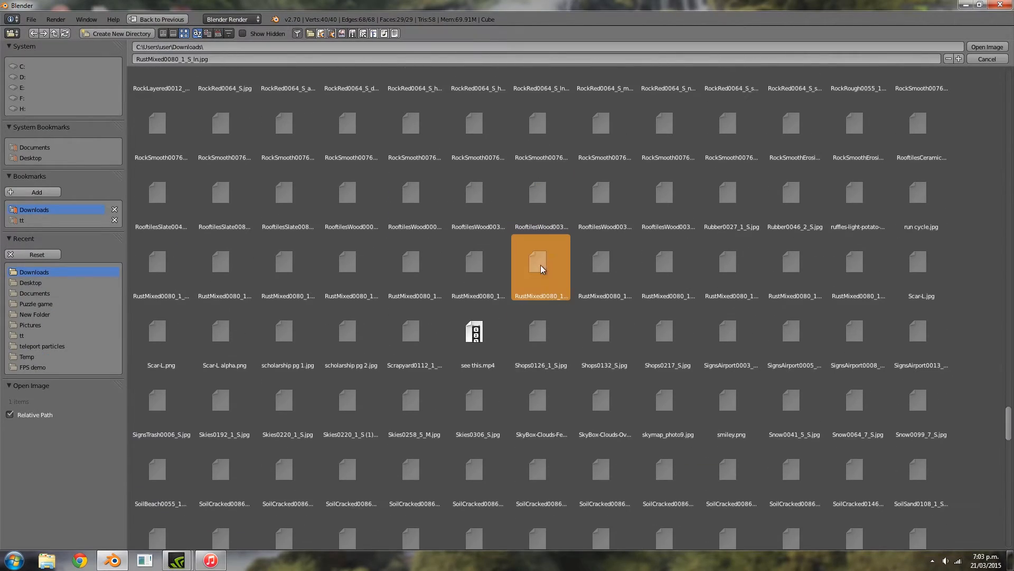
left_click(986, 47)
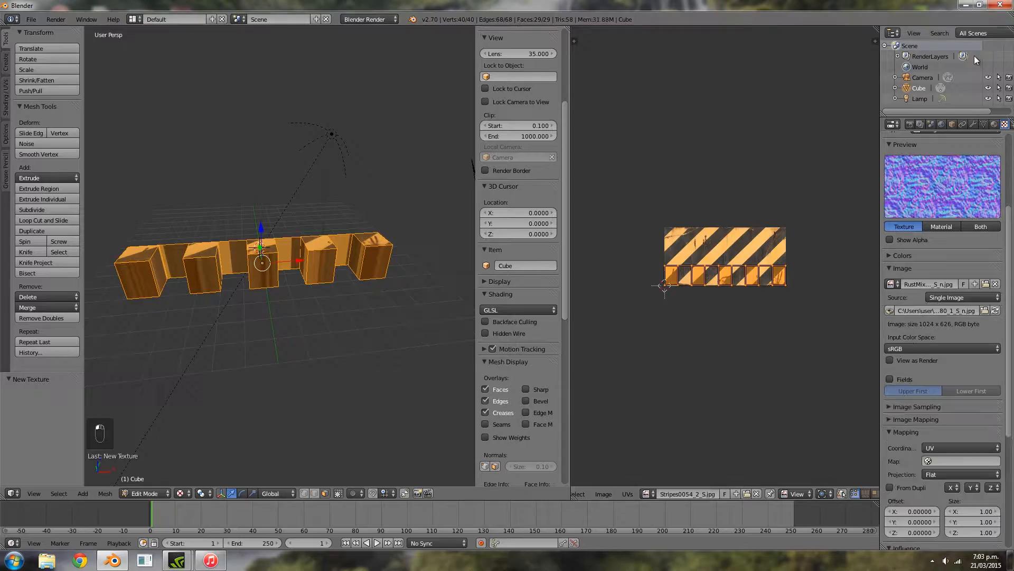
Step: Smart UV Project the whole platform so the rust texture covers its sides, then return to Object Mode
left_click(960, 448)
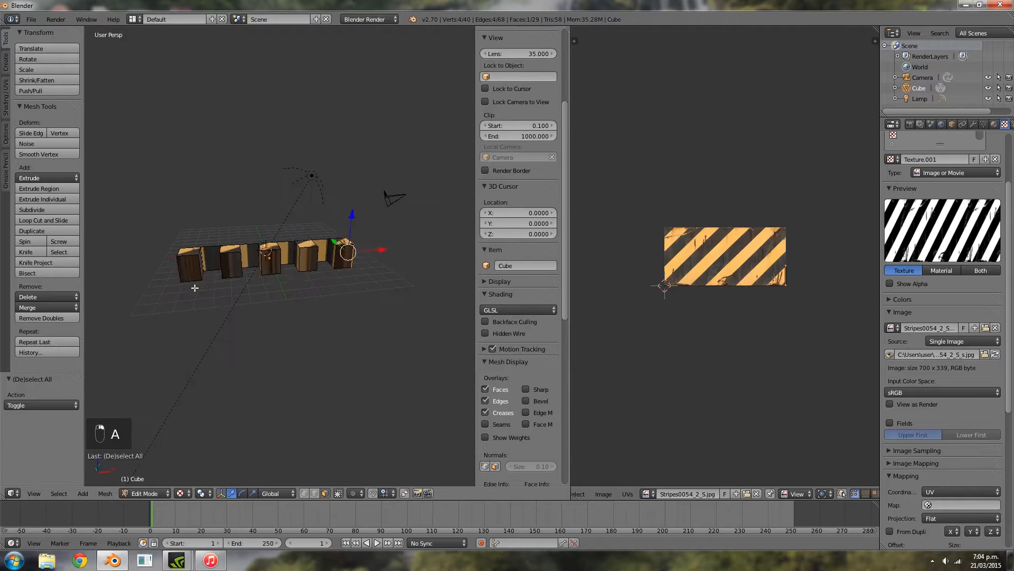
left_click(903, 199)
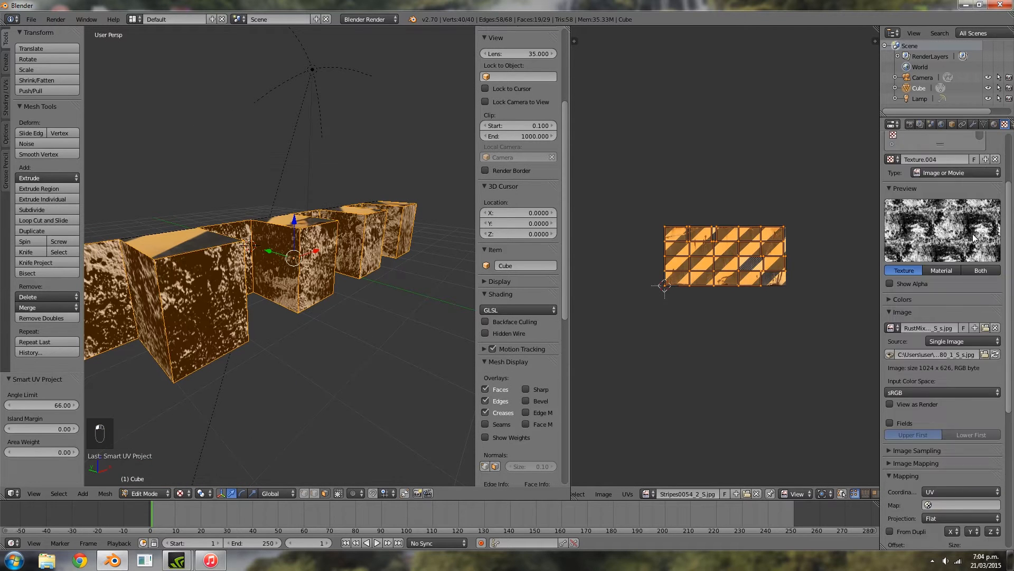
key("Tab")
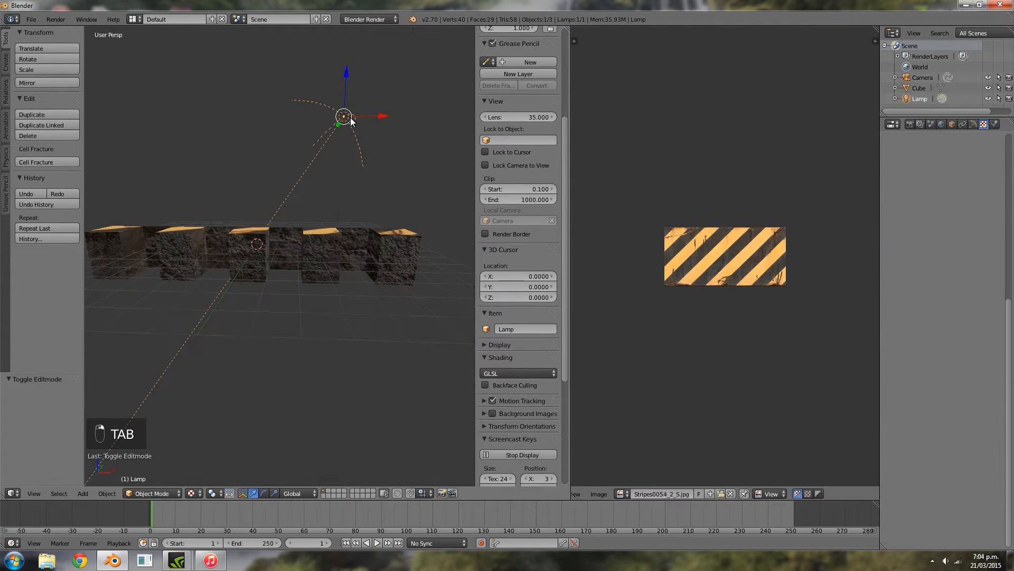
Step: Move the platform down, swap in a RustMixed colour image for its sides, and add a cube for the top slab
key("g")
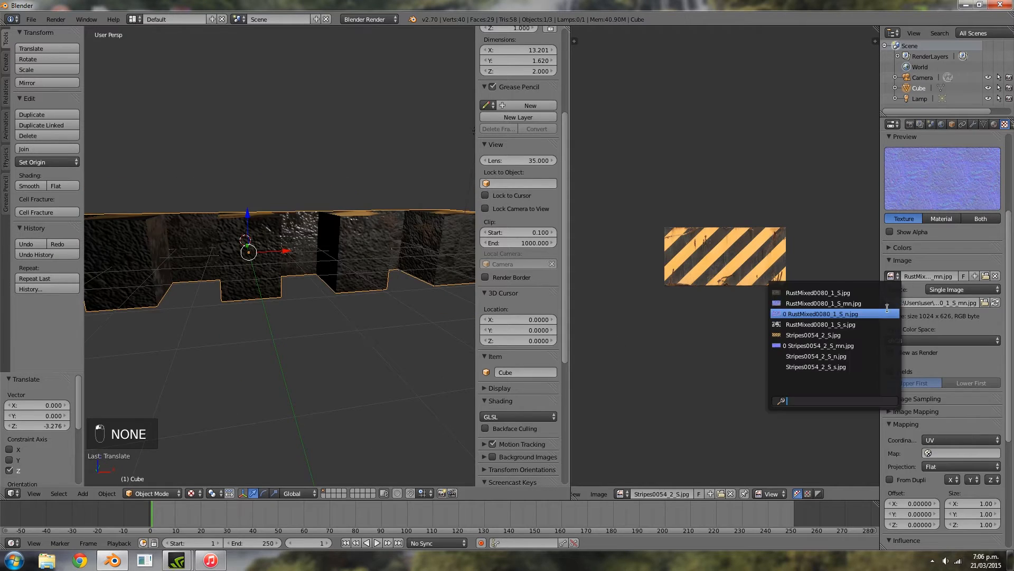
left_click(822, 314)
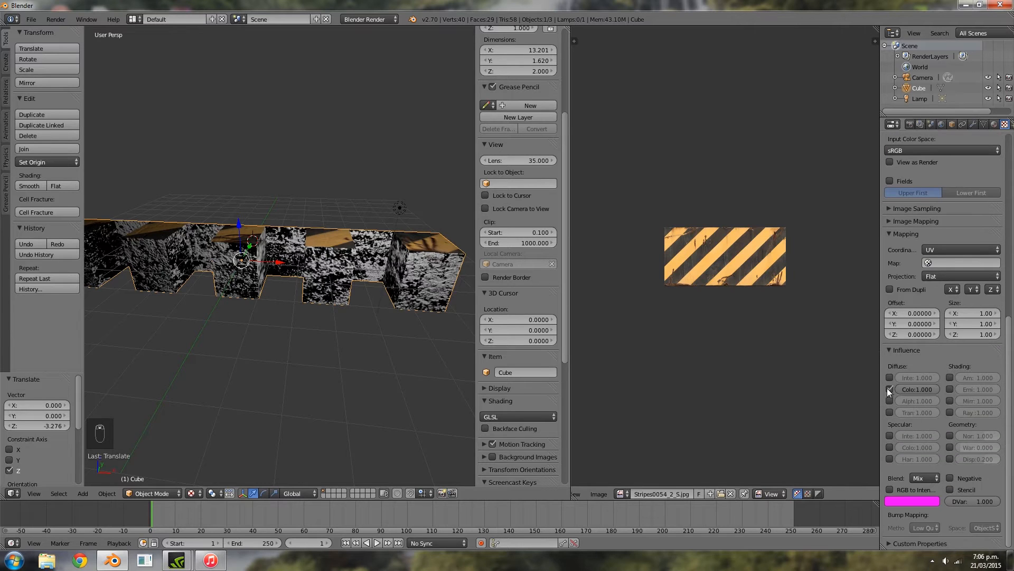
key("Tab")
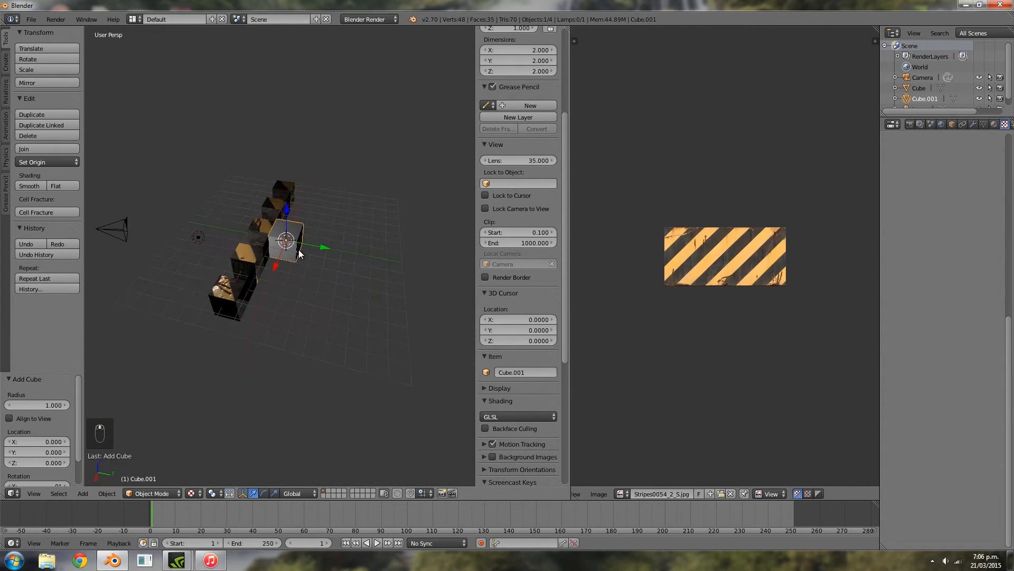
Step: Scale the new cube into a wide flat slab and cut edge loops across it near one end
key("s")
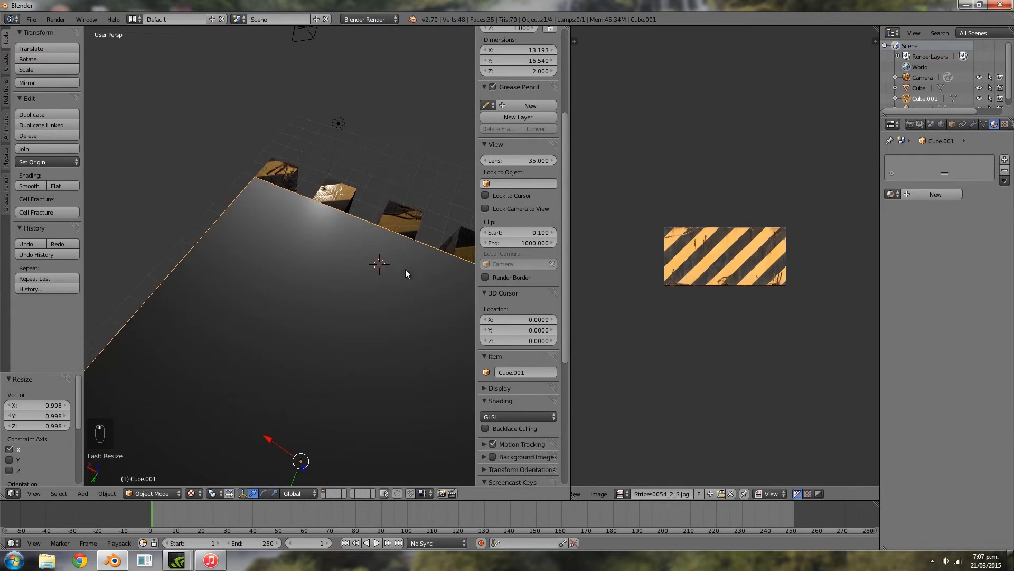
key("Tab")
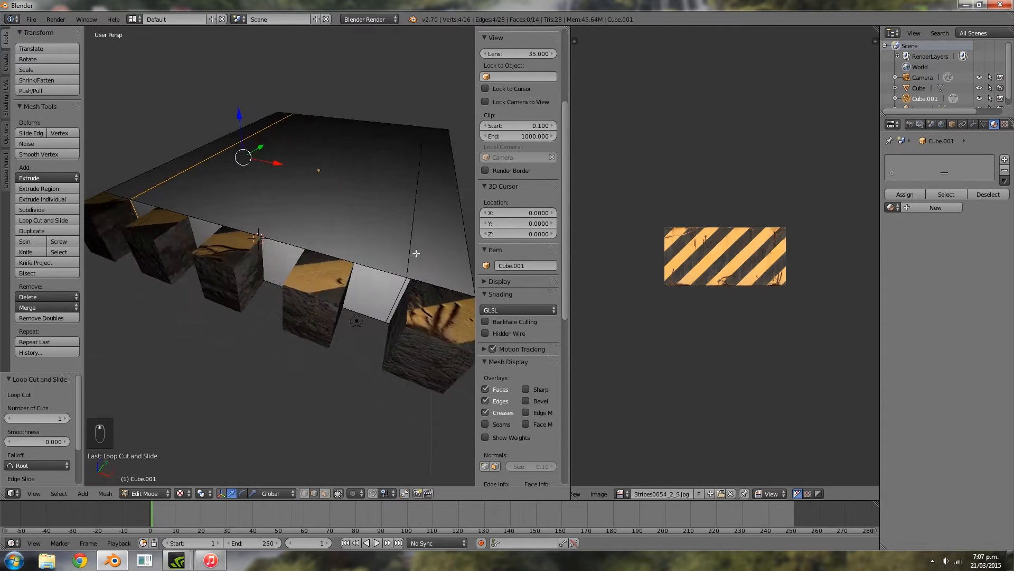
key("g")
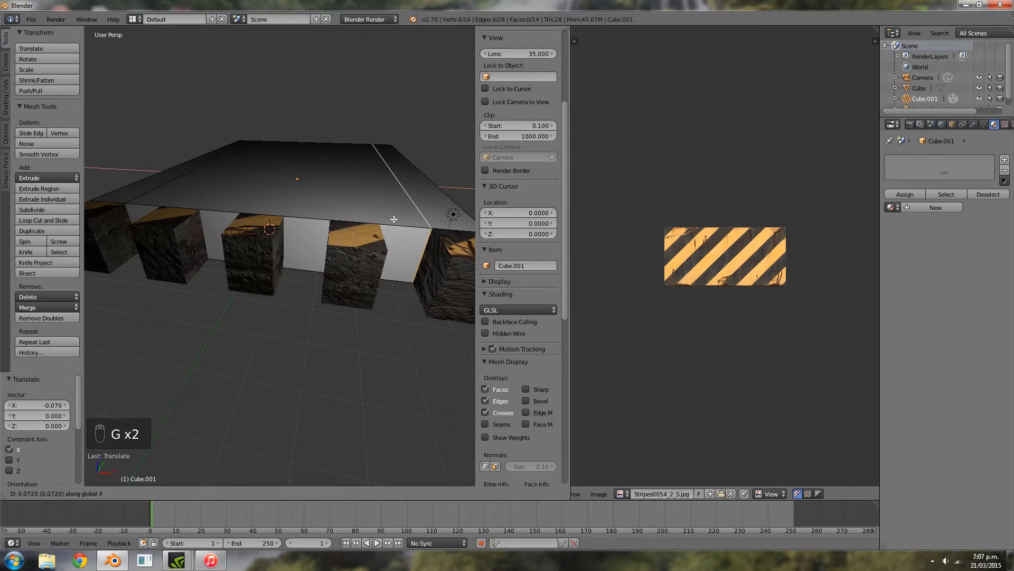
key("ctrl+r")
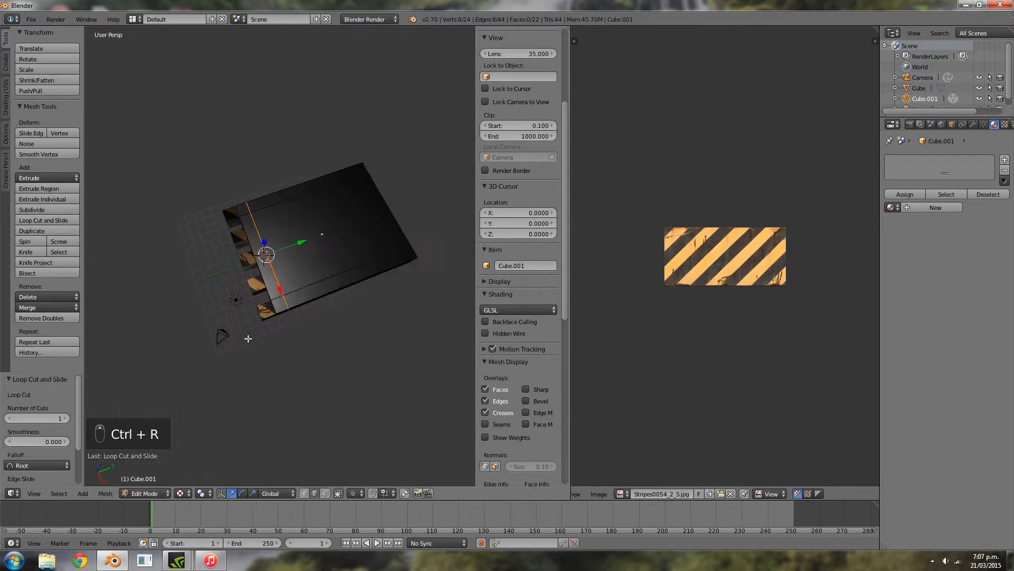
key("Ctrl+R")
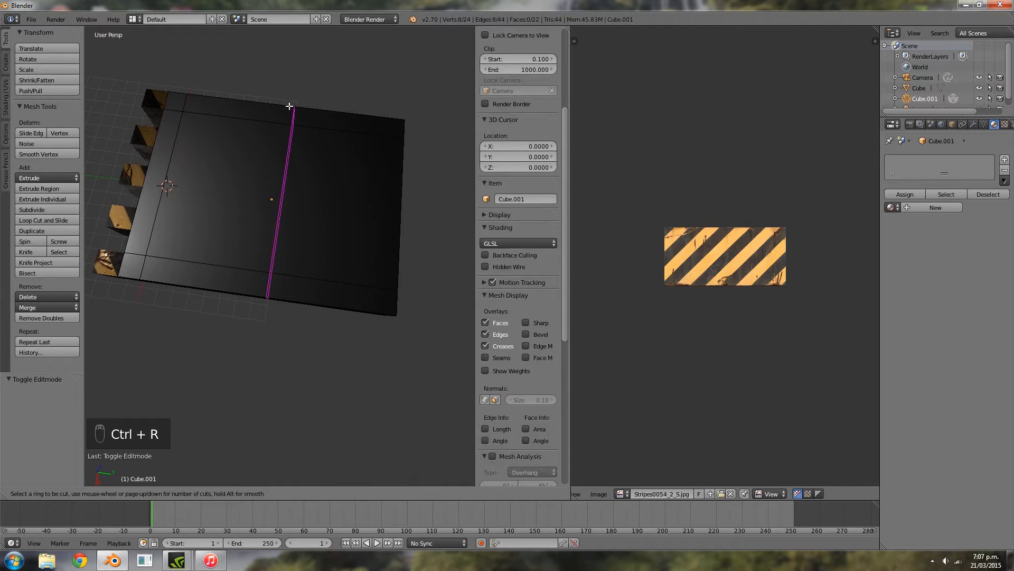
Step: Leave the slab and switch to editing the row of crenellation blocks for mirroring
key("Tab")
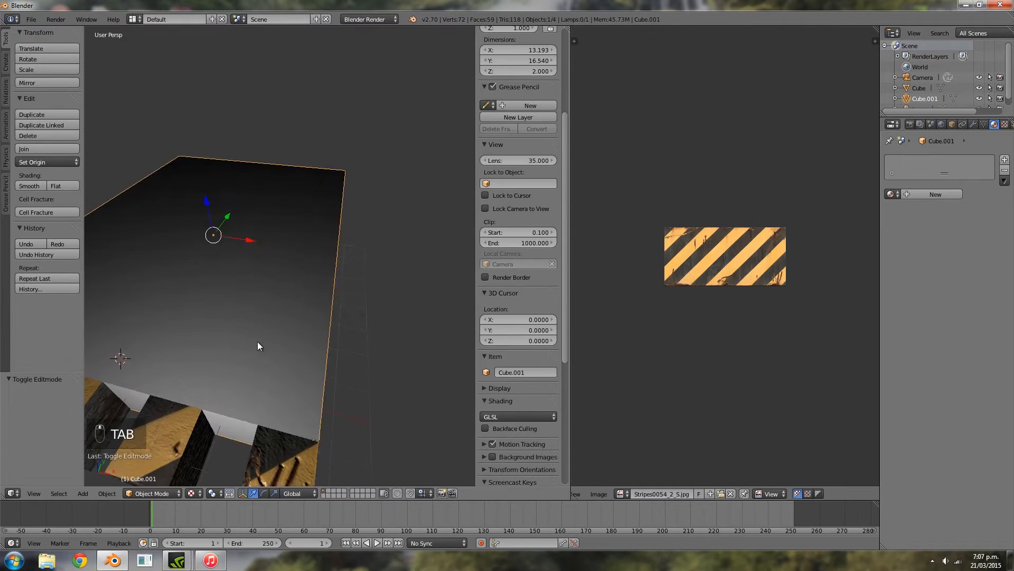
key("Tab")
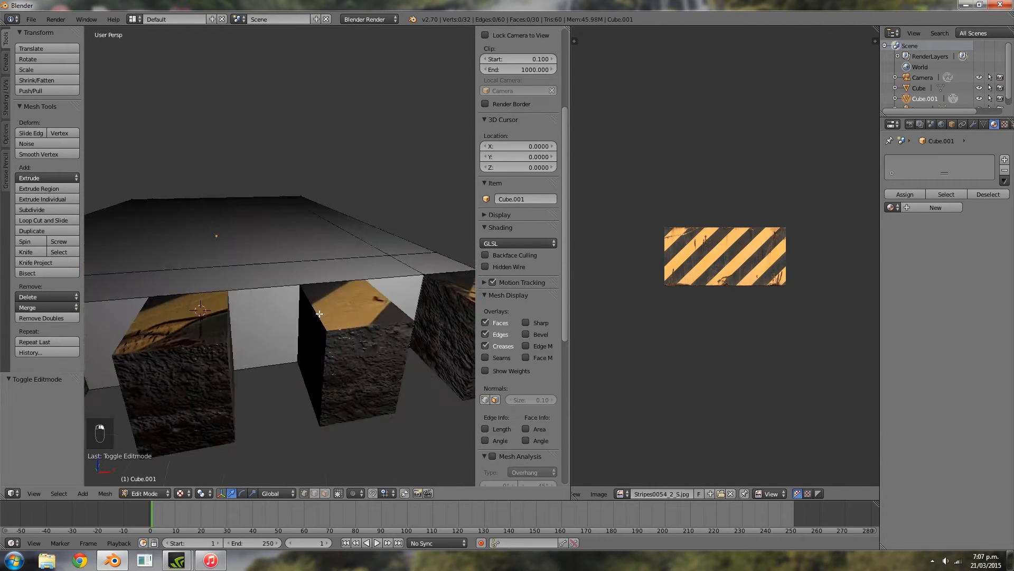
key("Tab")
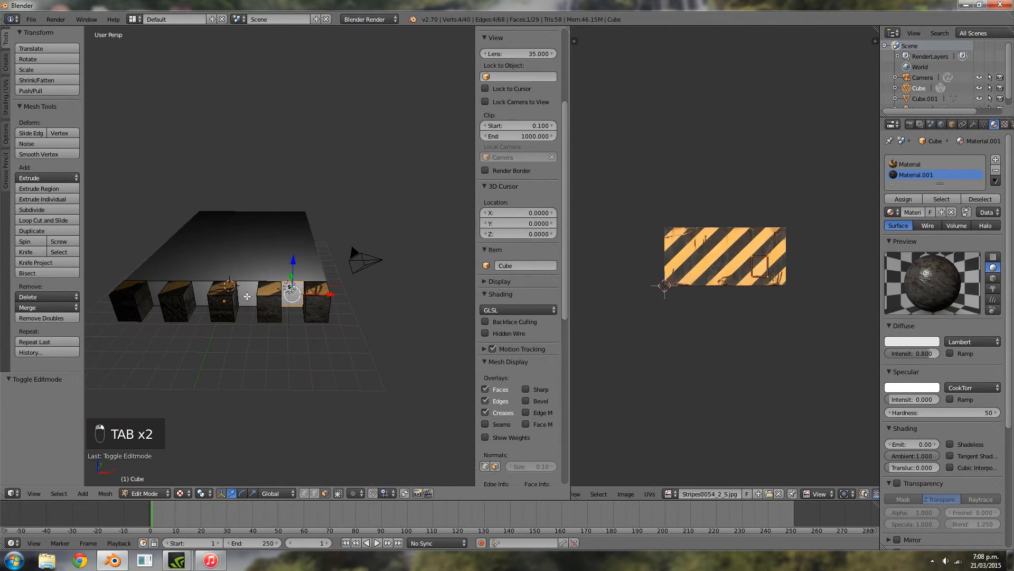
key("Tab")
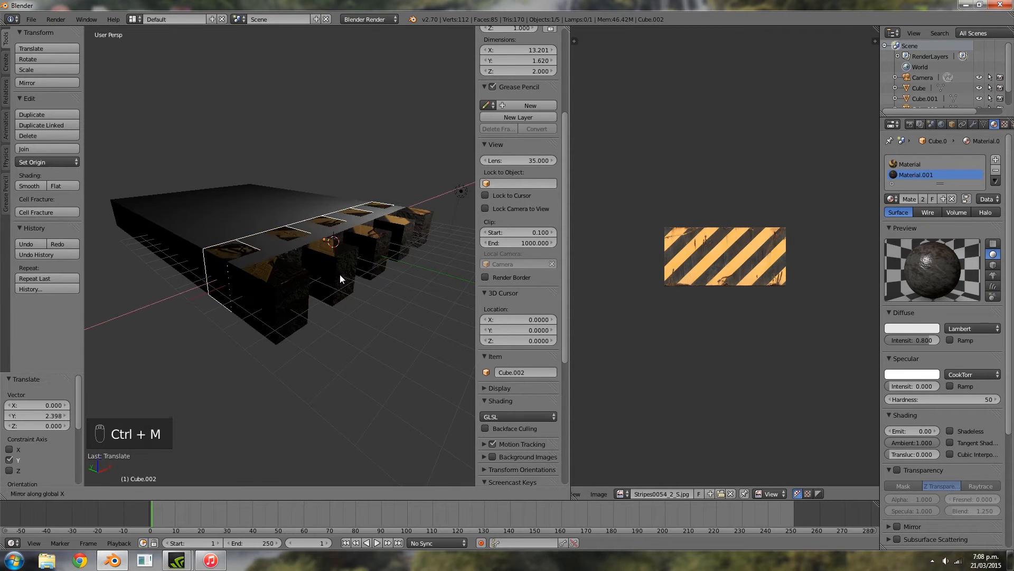
Step: Mirror the duplicated blocks along X onto the slab's opposite edge, then return to the slab
key("r")
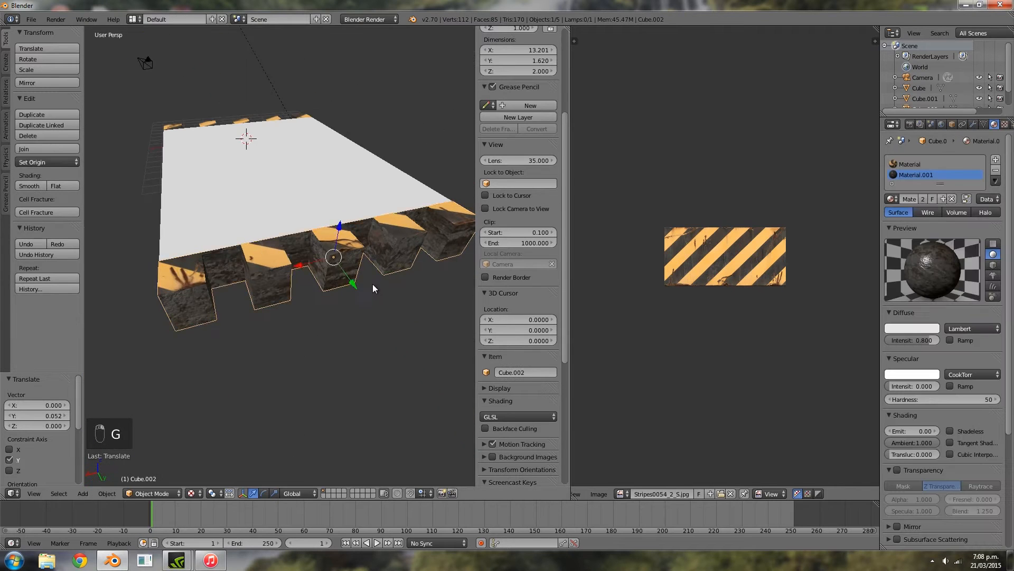
key("Tab")
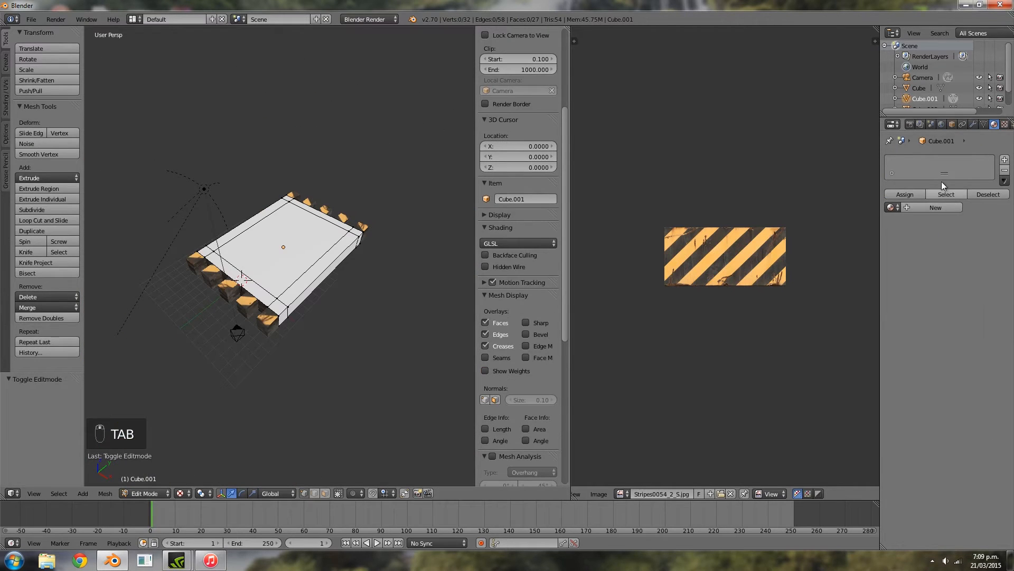
Step: Load the MetalBare photo from Downloads as the top slab's image texture
left_click(934, 207)
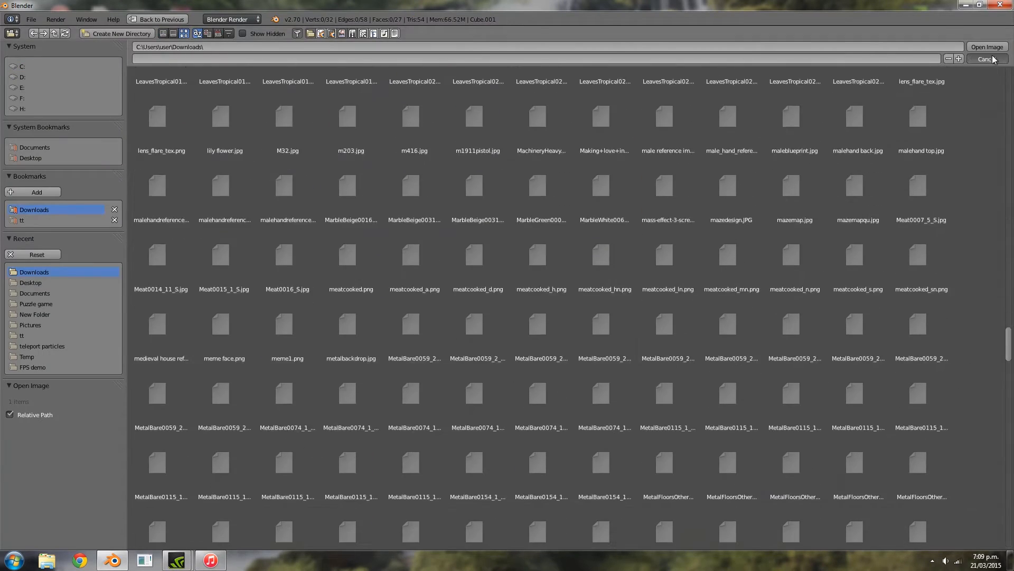
left_click(986, 47)
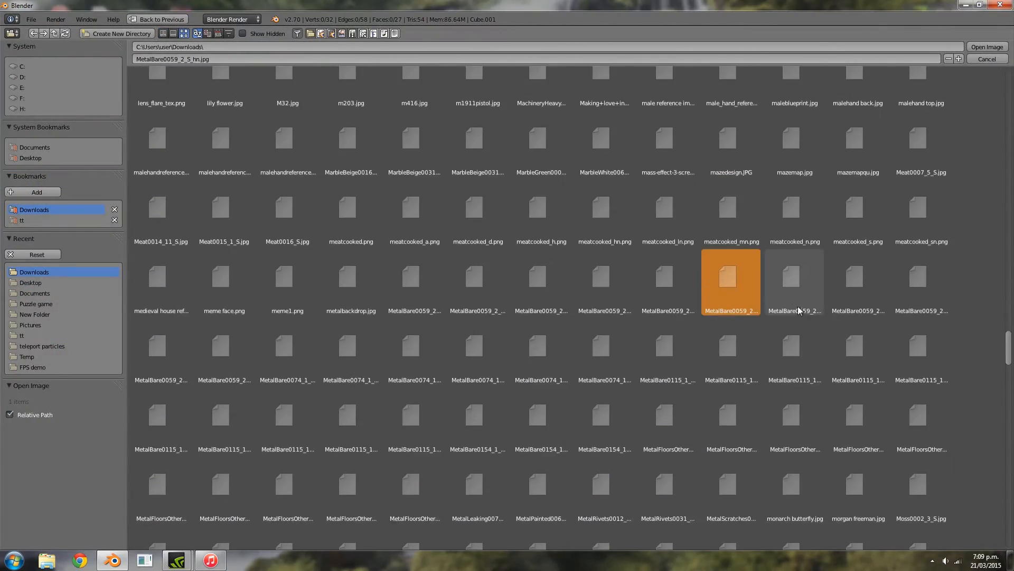
left_click(985, 46)
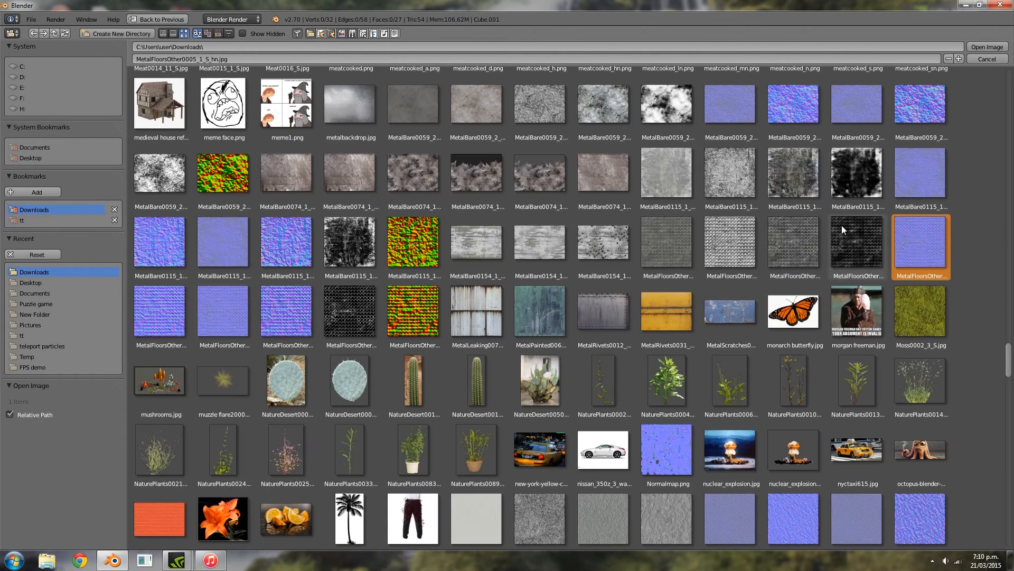
left_click(986, 47)
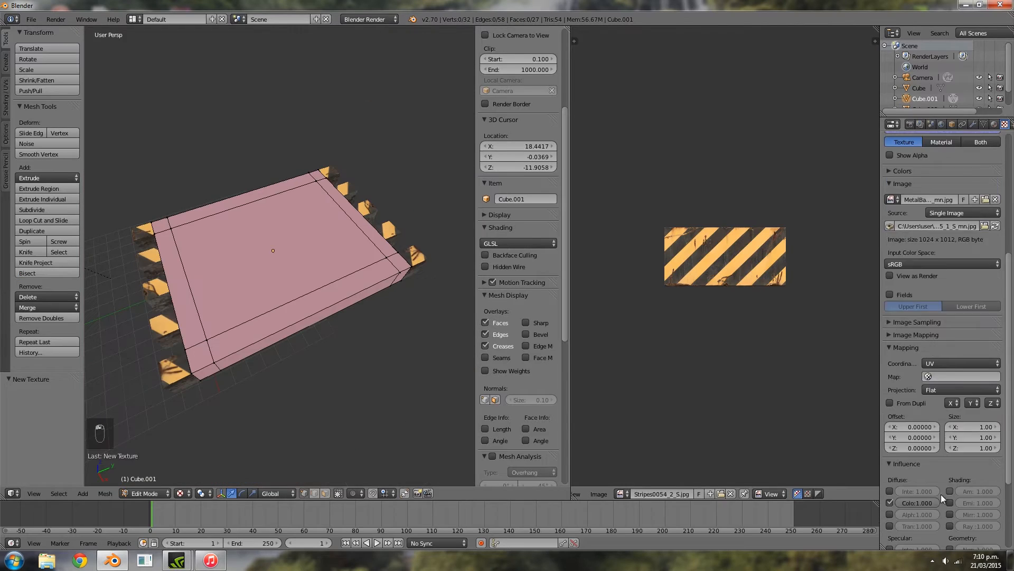
Step: Position the top face's UVs over the metal image and scale the front strip's UVs over the hazard stripes
key("Tab")
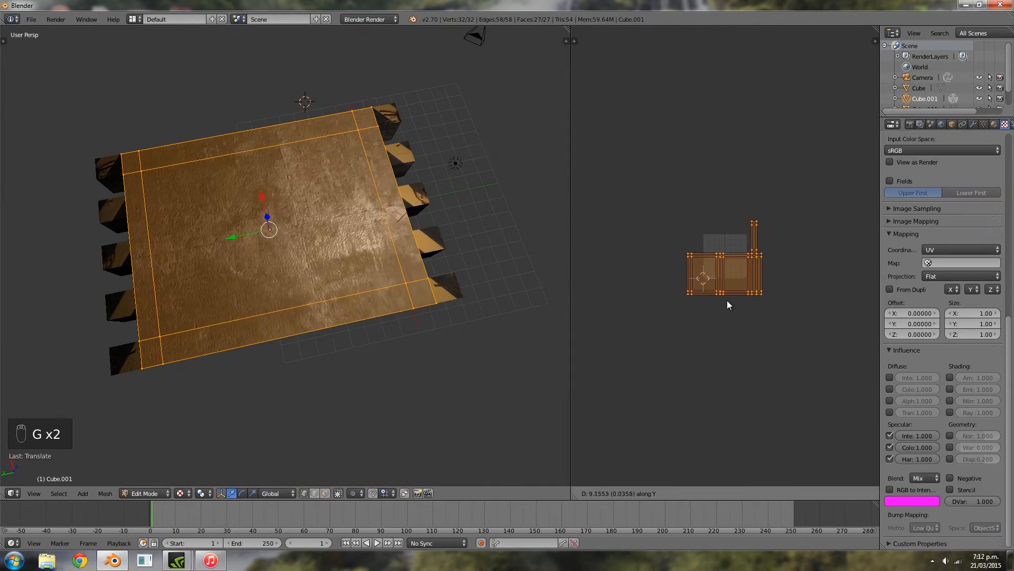
key("Tab")
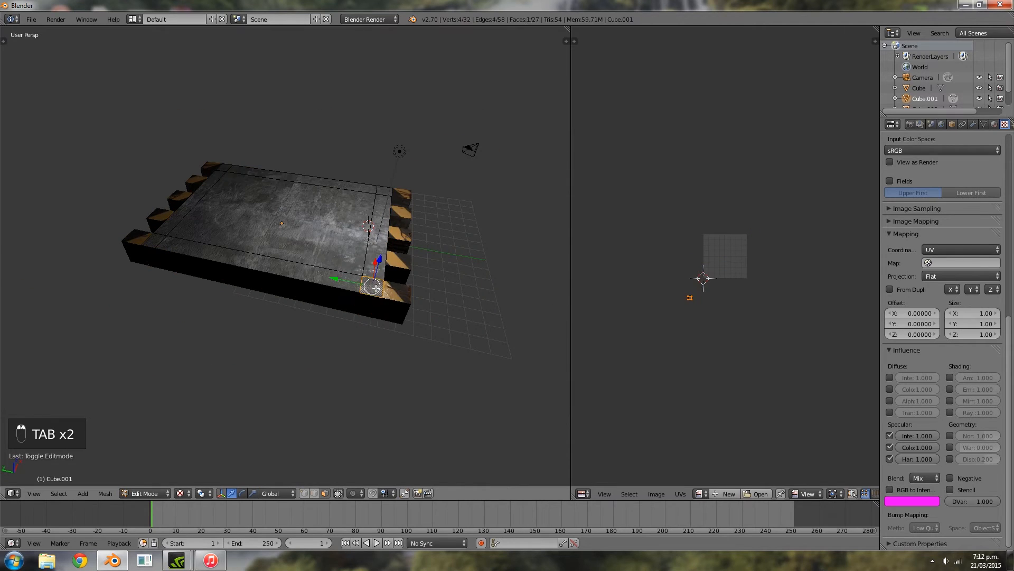
key("Tab")
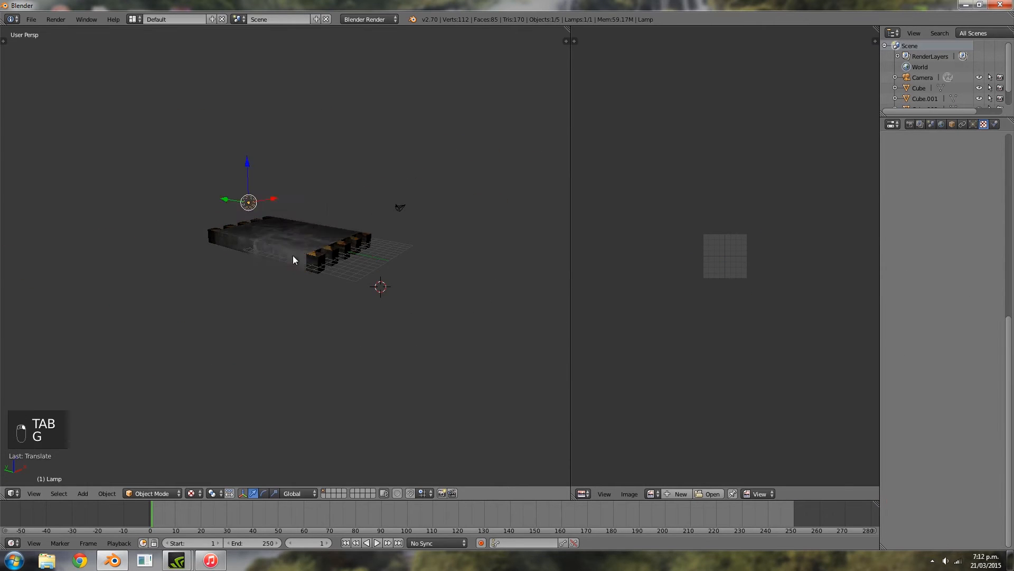
key("Tab")
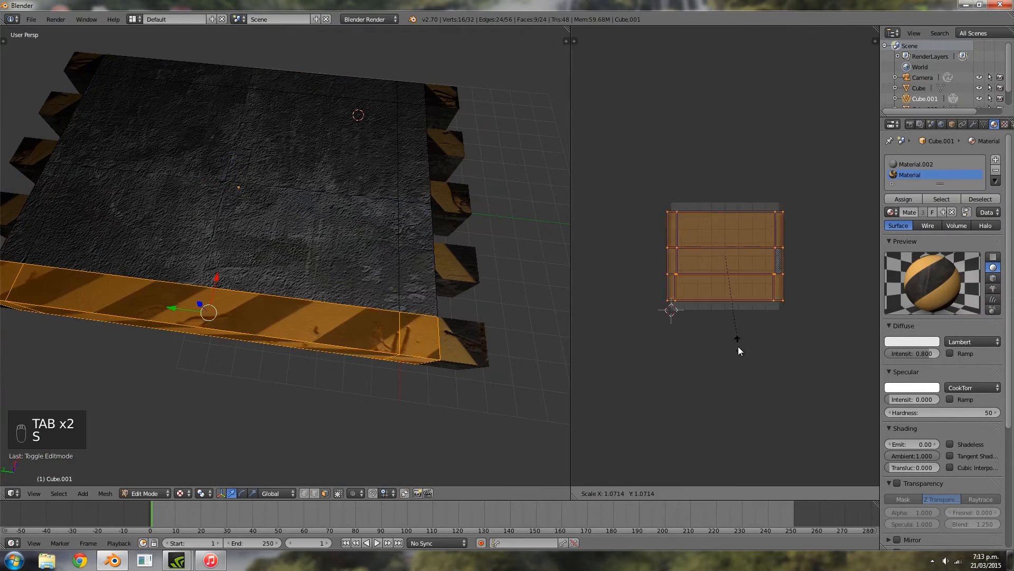
Step: Rotate and scale the long front side's UVs so its hazard stripes run larger and bolder, then review the whole platform
key("Tab")
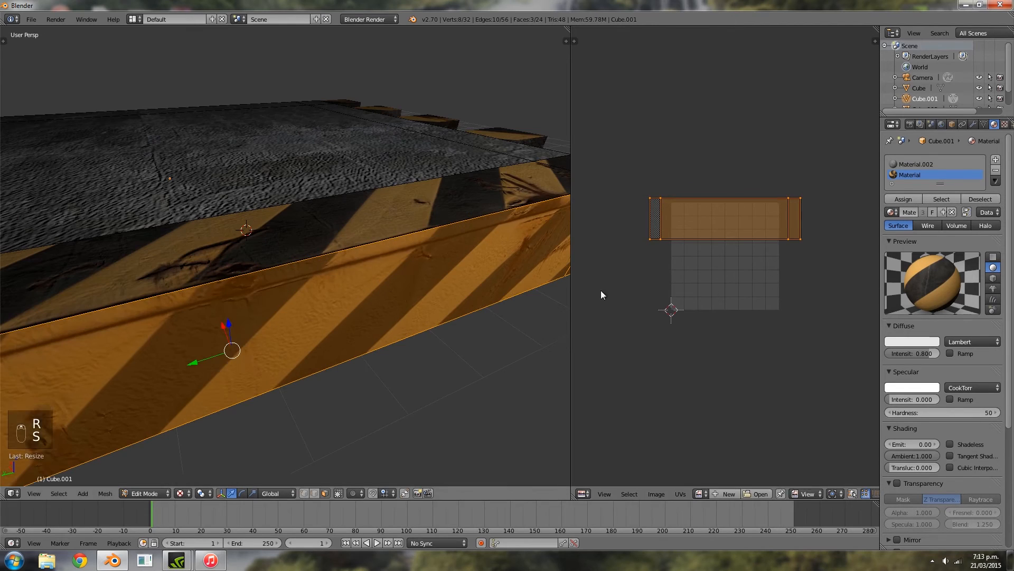
key("Tab")
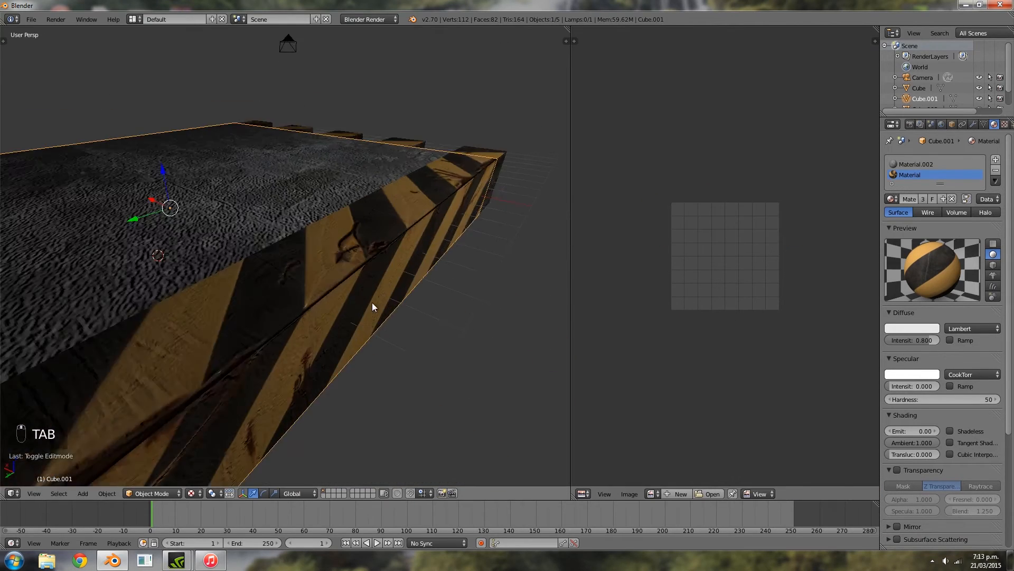
key("Tab")
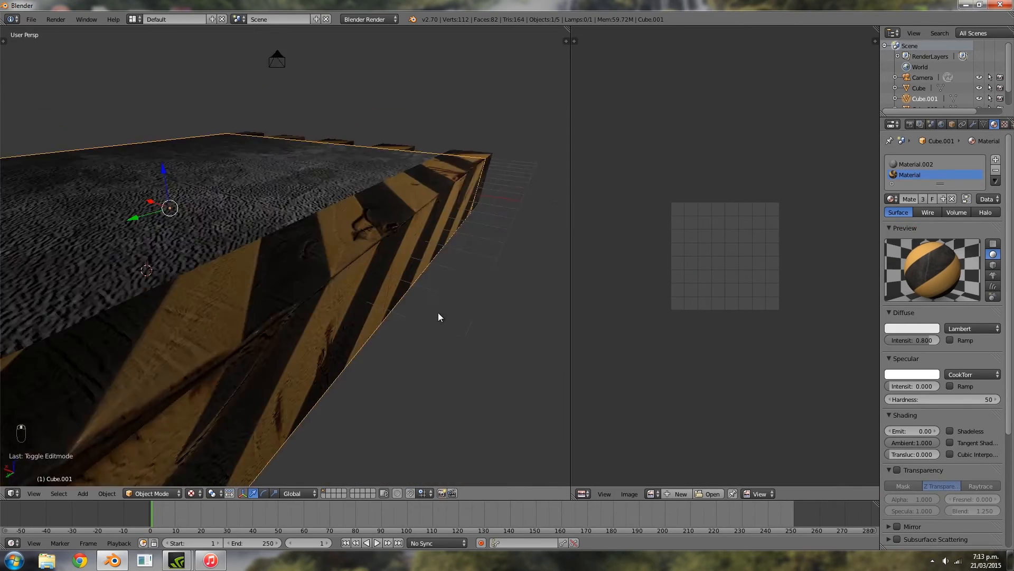
key("Tab")
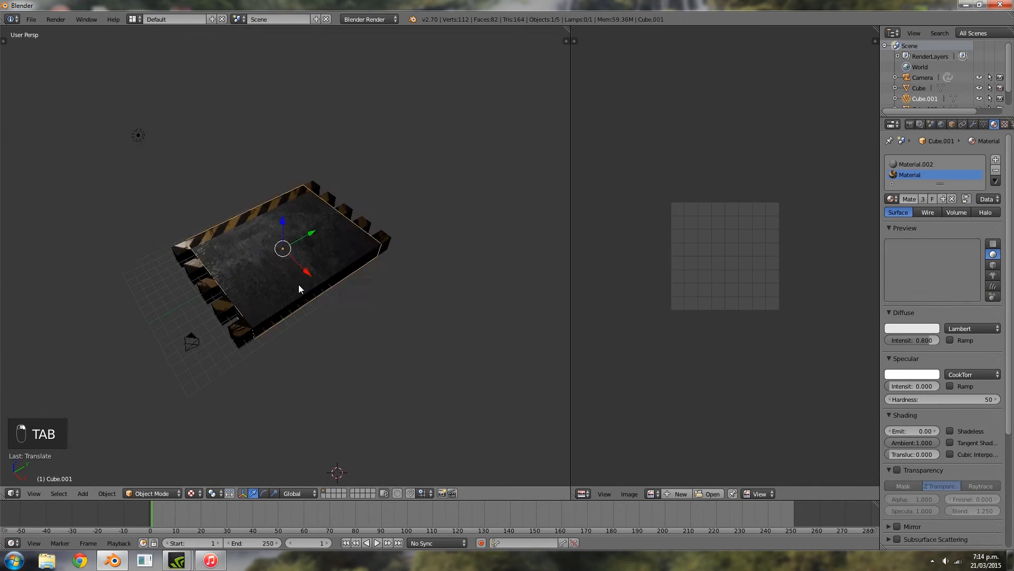
Step: Rotate and shift the next side's UVs onto the stripes, then scale the end face's UVs over them
key("Tab")
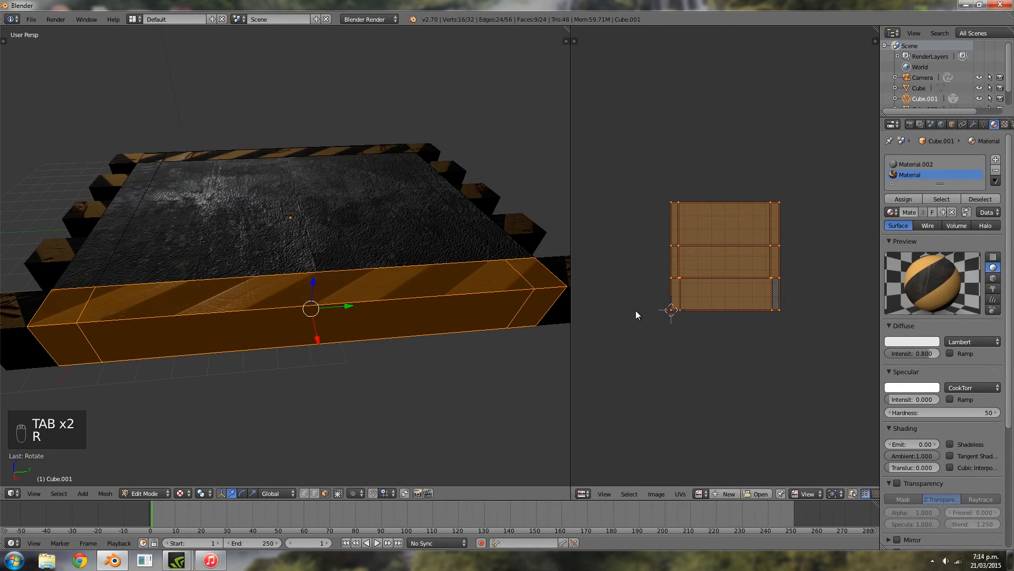
key("Tab")
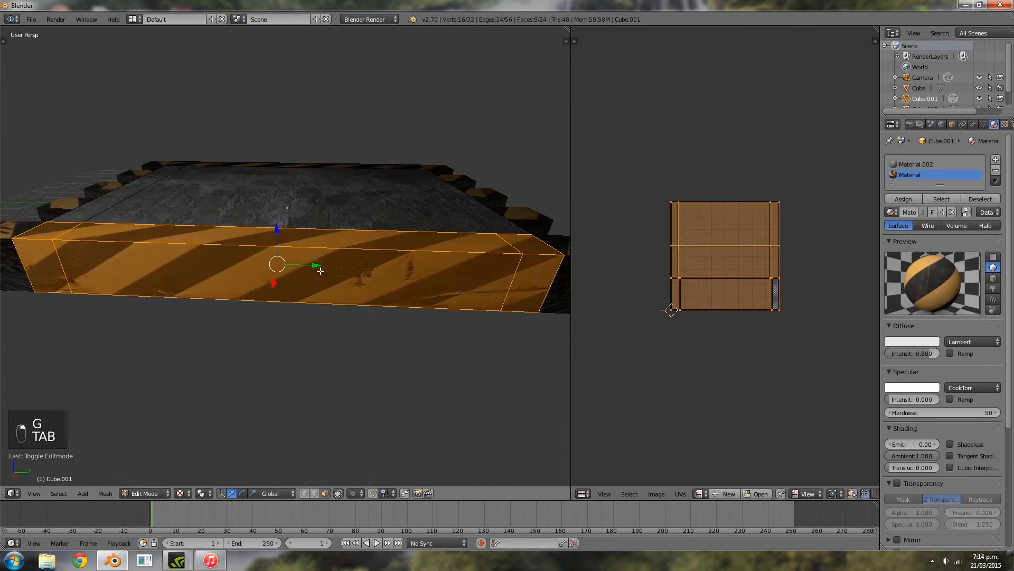
key("Tab")
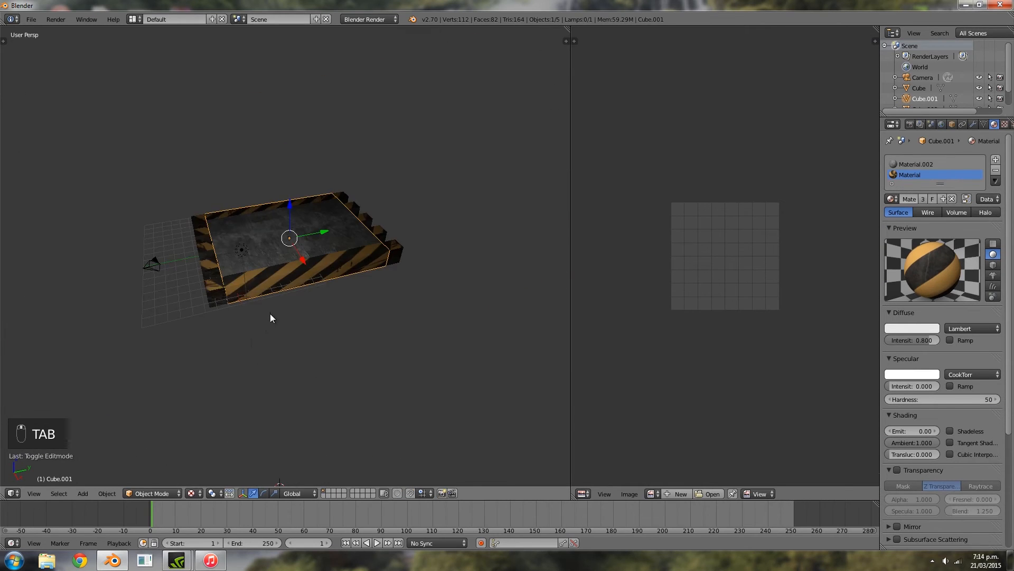
key("Tab")
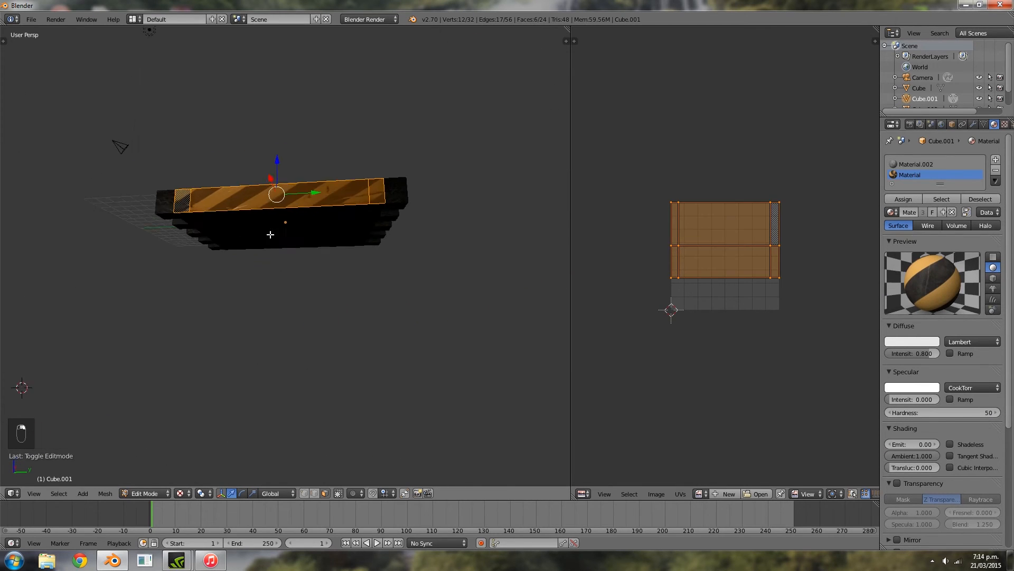
key("s")
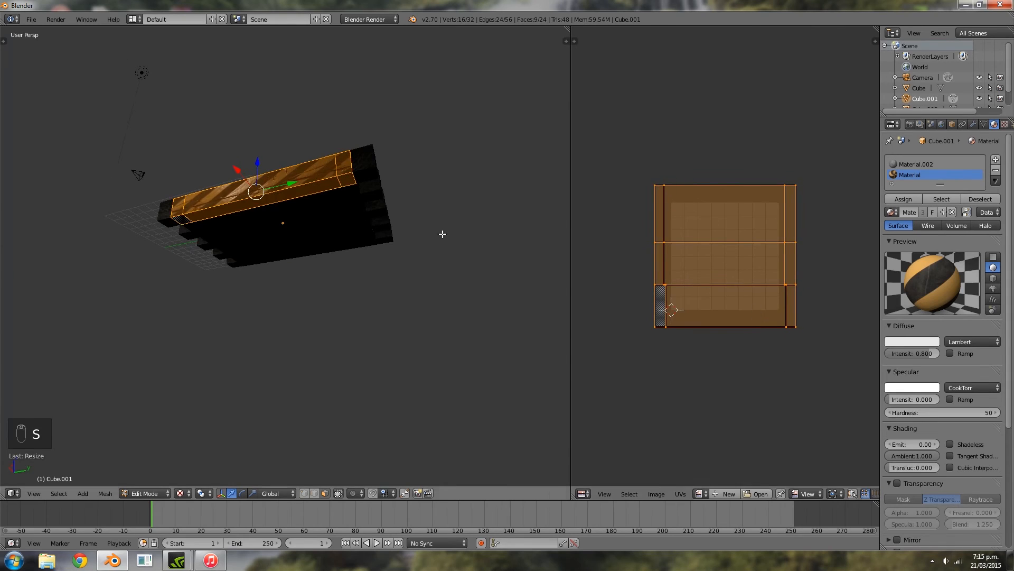
Step: Move the remaining side and opposite side UVs into place on the hazard stripes and review the result in object mode
key("Tab")
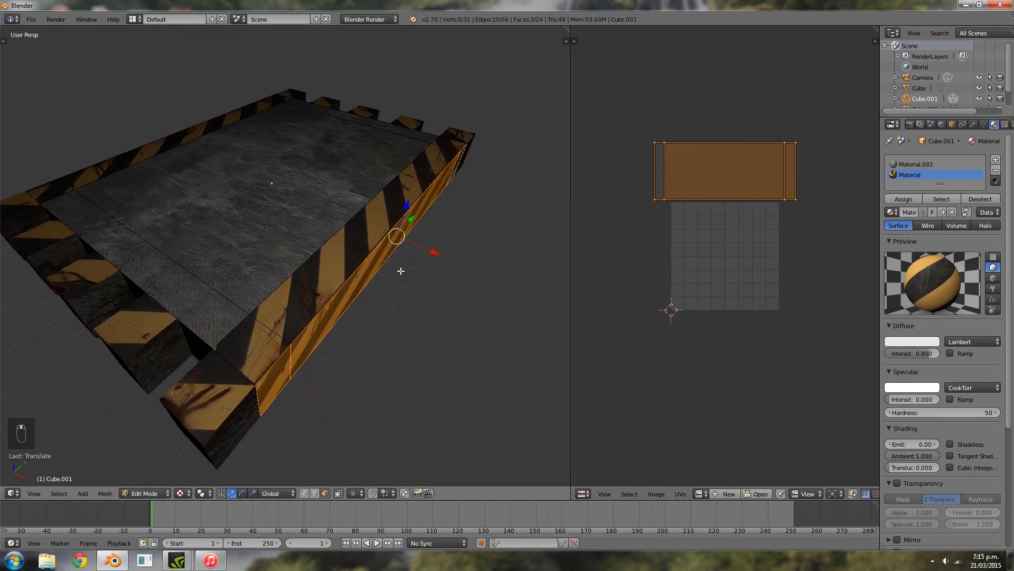
key("Tab")
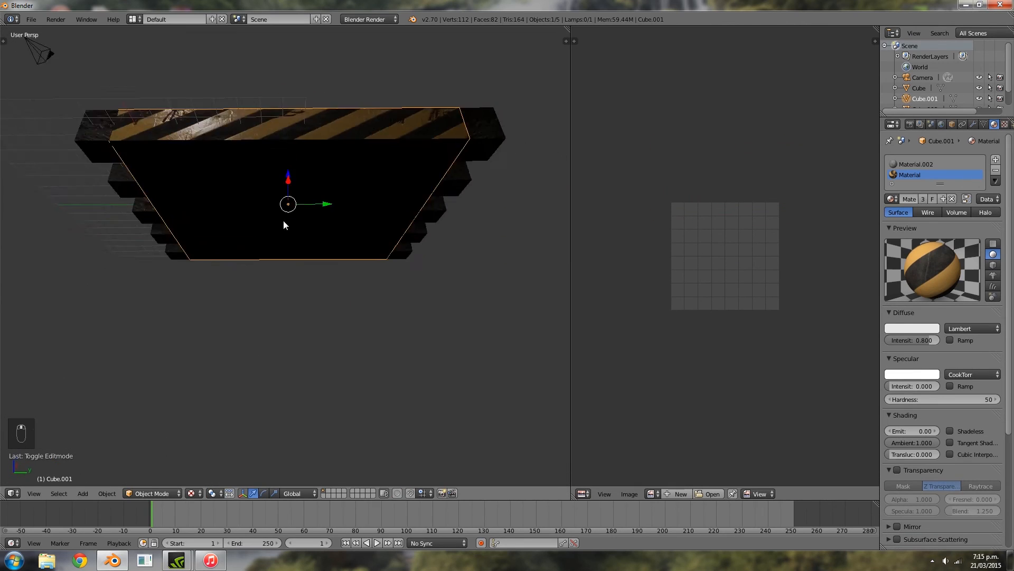
key("Tab")
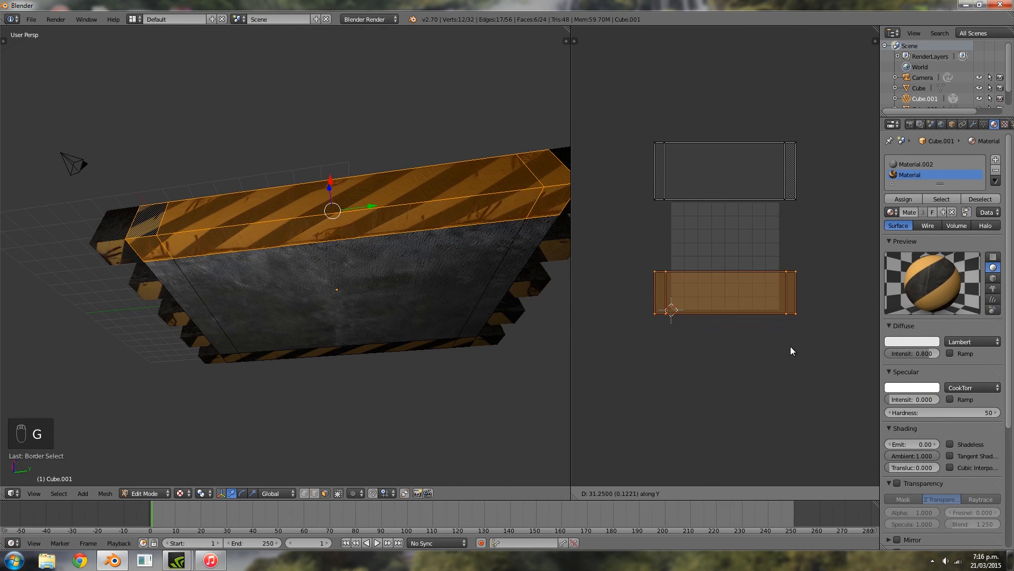
key("Tab")
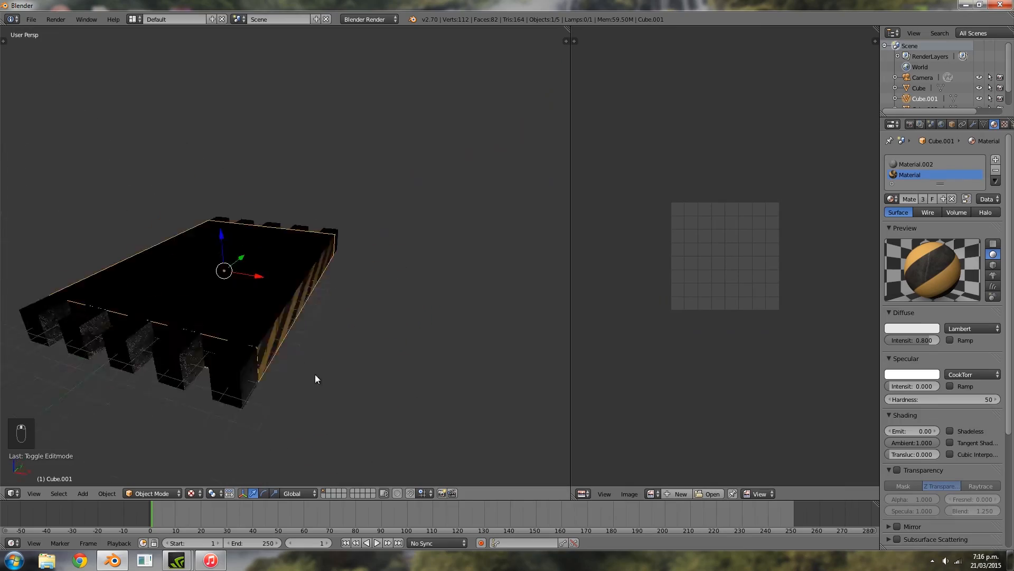